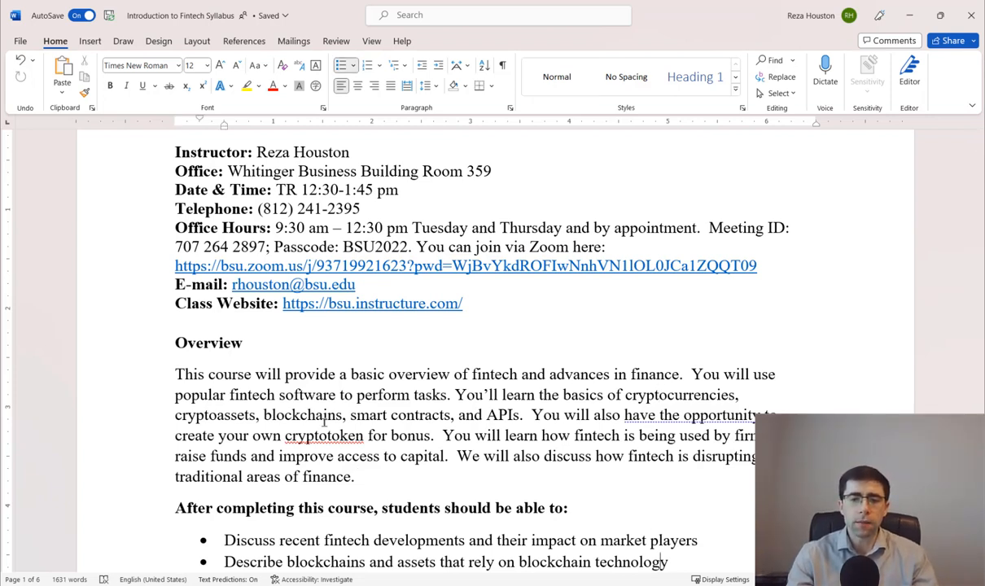
Scroll the Fintech syllabus from the Overview to the page 6 Proposed Schedule table.
scroll(down, 3)
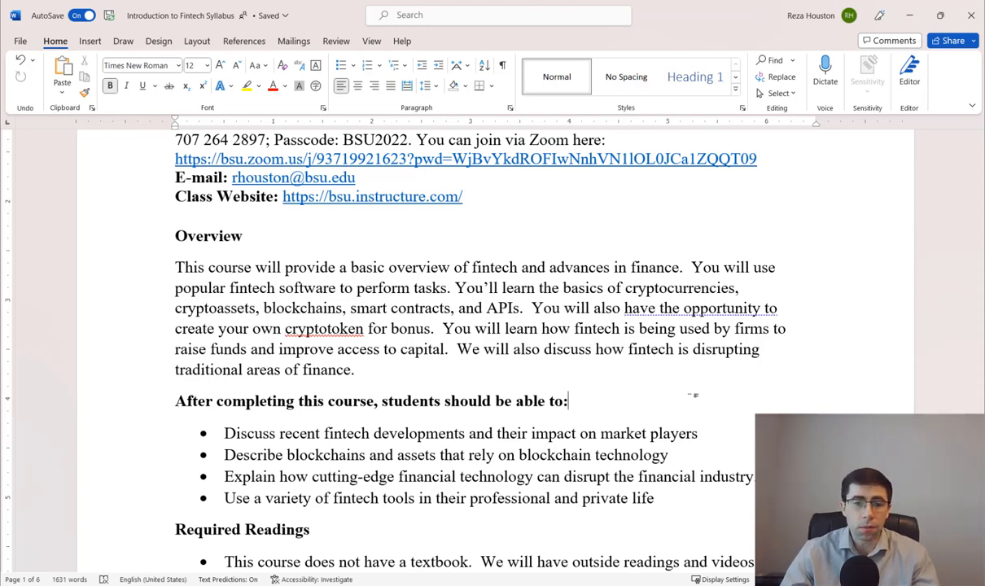
scroll(down, 3)
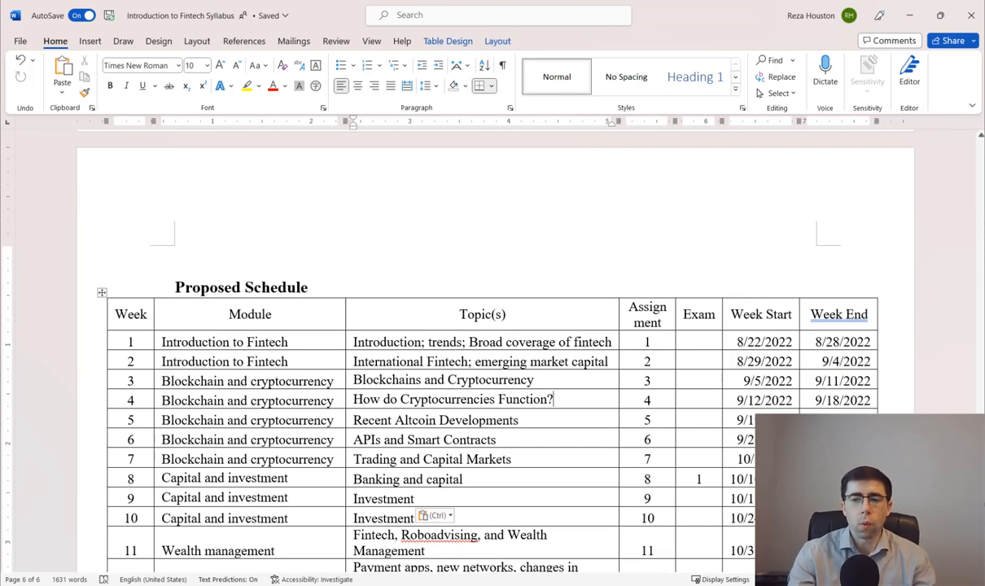
Scroll through the Proposed Schedule's weekly modules, topics and dates.
scroll(down, 3)
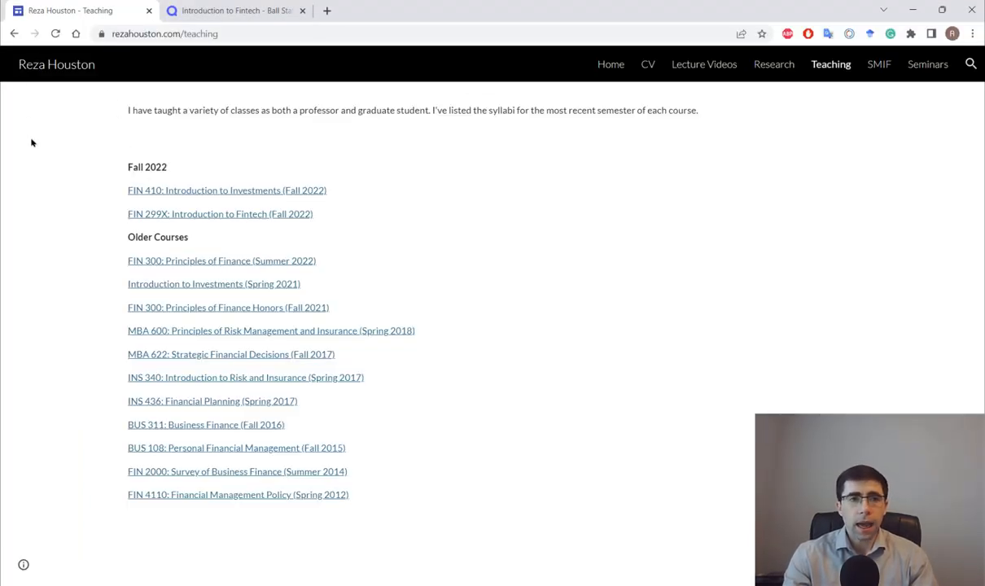
mouse_move(55, 190)
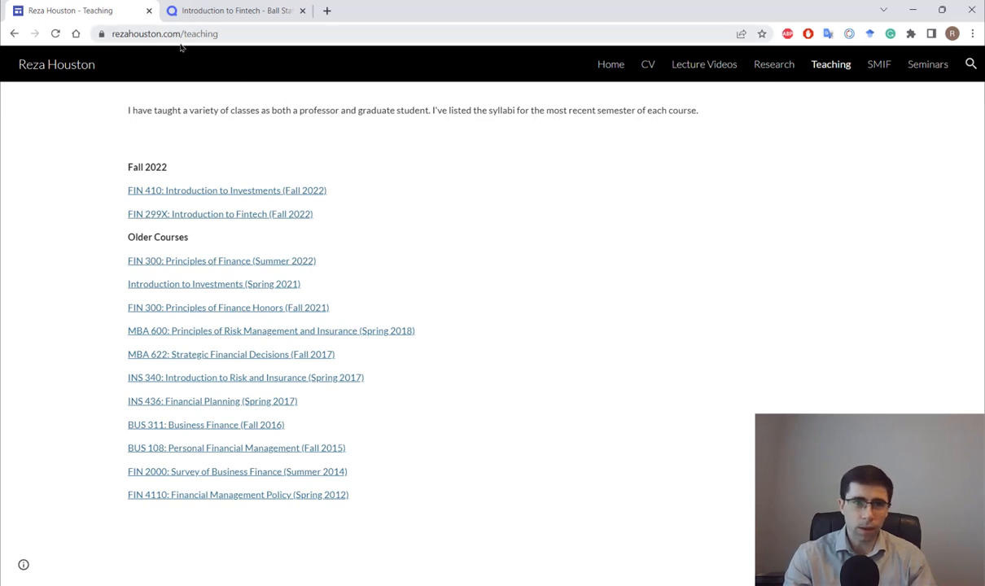
mouse_move(99, 185)
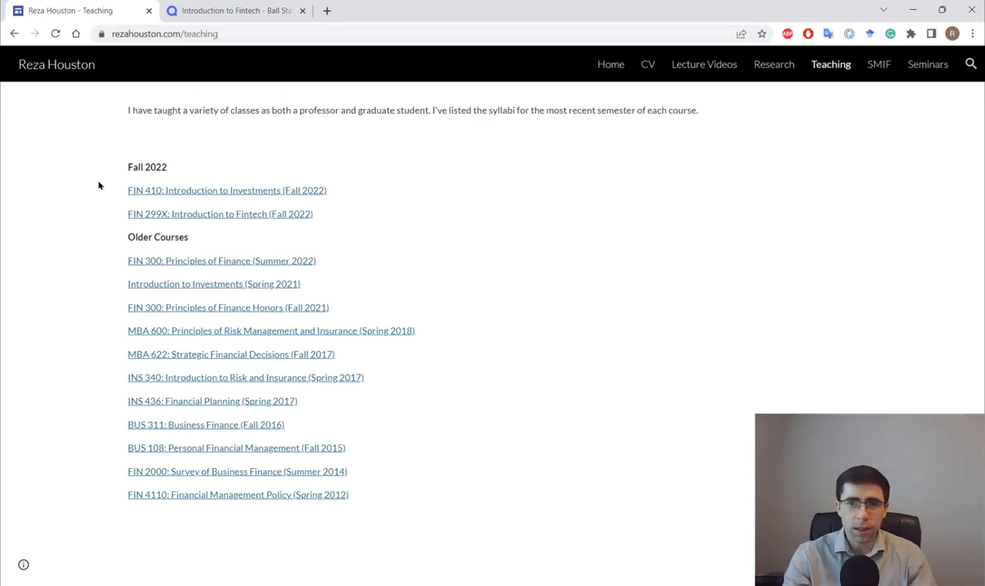
mouse_move(549, 213)
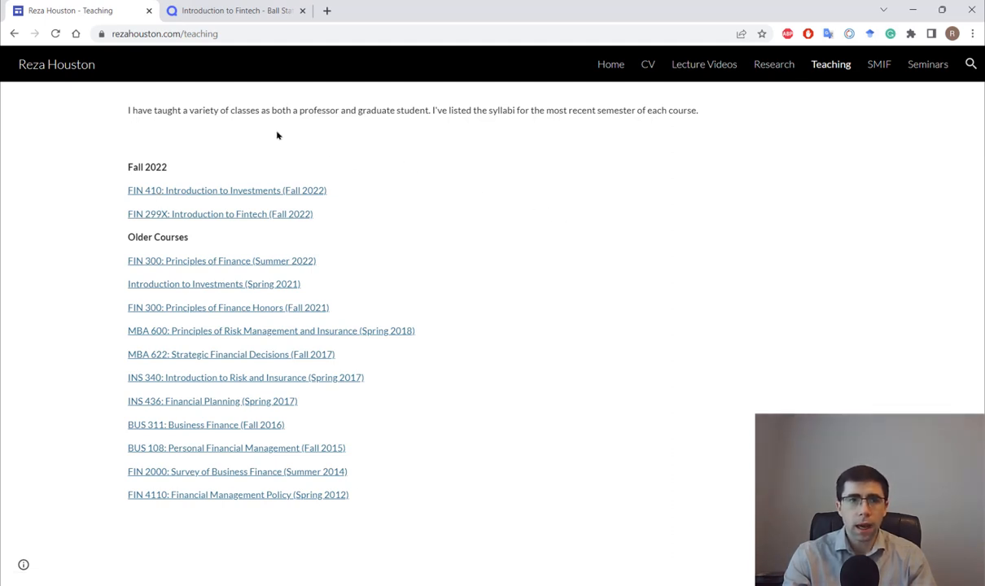
Switch to the 'Introduction to Fintech - Ball State' Quizlet tab.
click(232, 10)
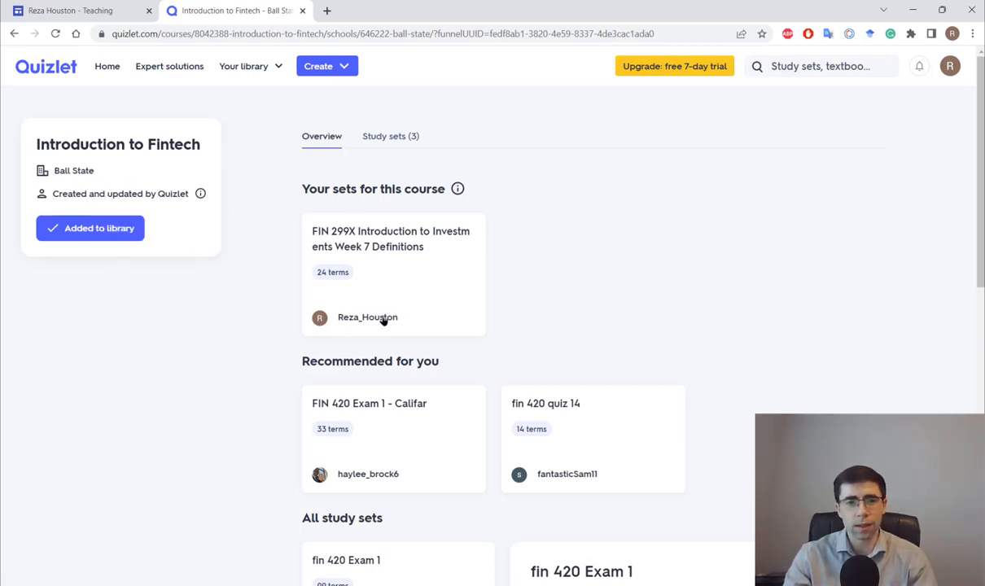
mouse_move(740, 317)
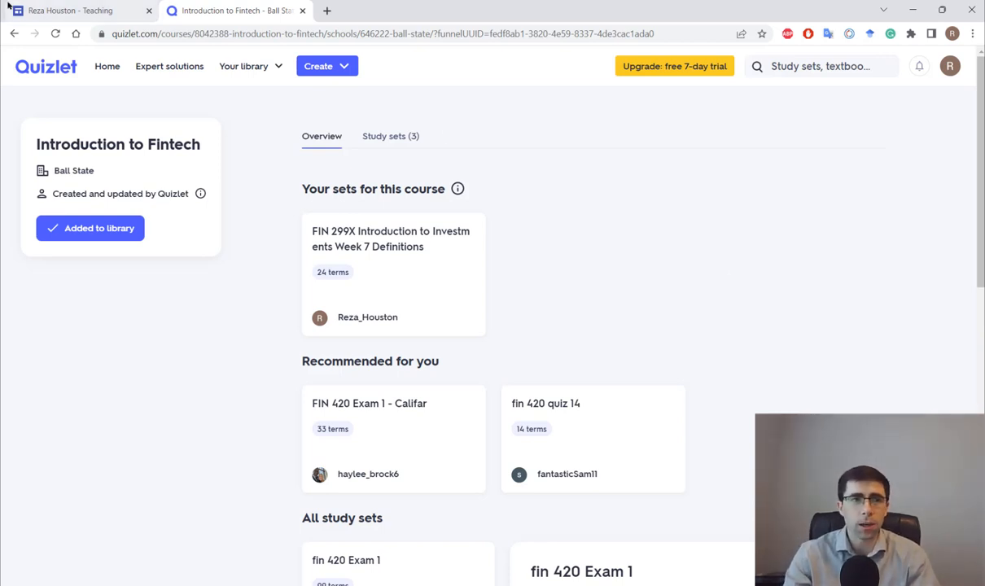
Review the Quizlet course's 24-term set, then return to the 'Teaching' tab.
click(70, 10)
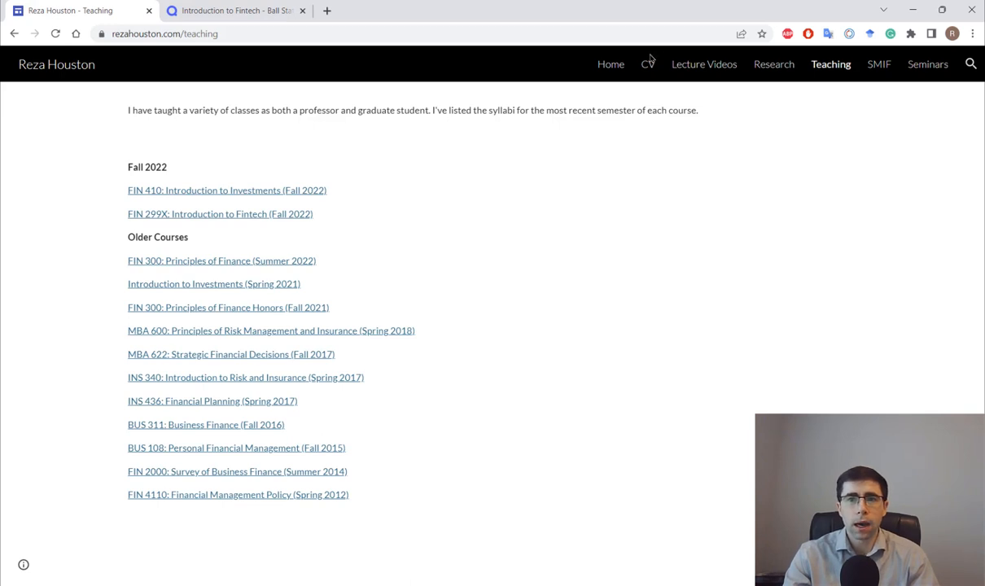
mouse_move(747, 203)
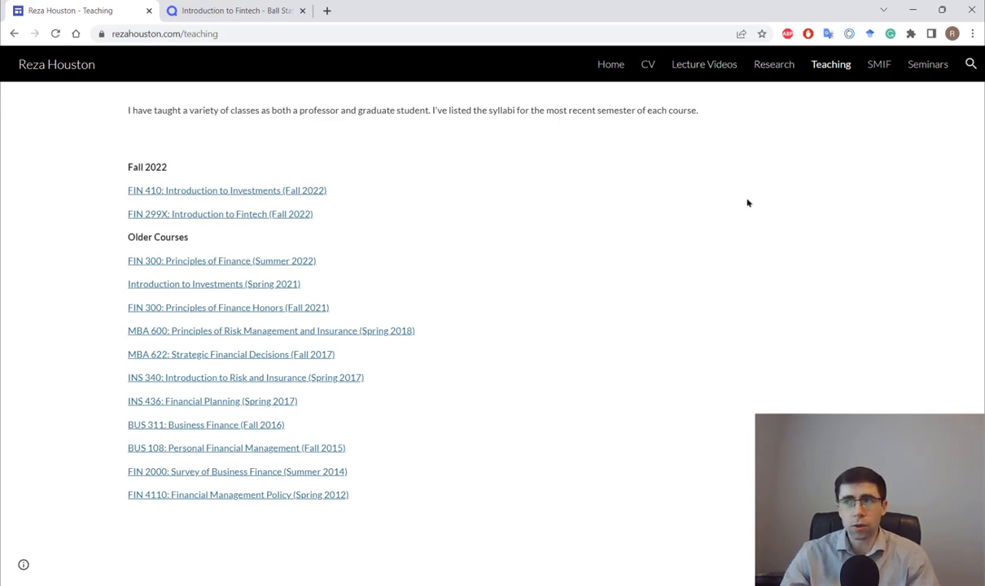